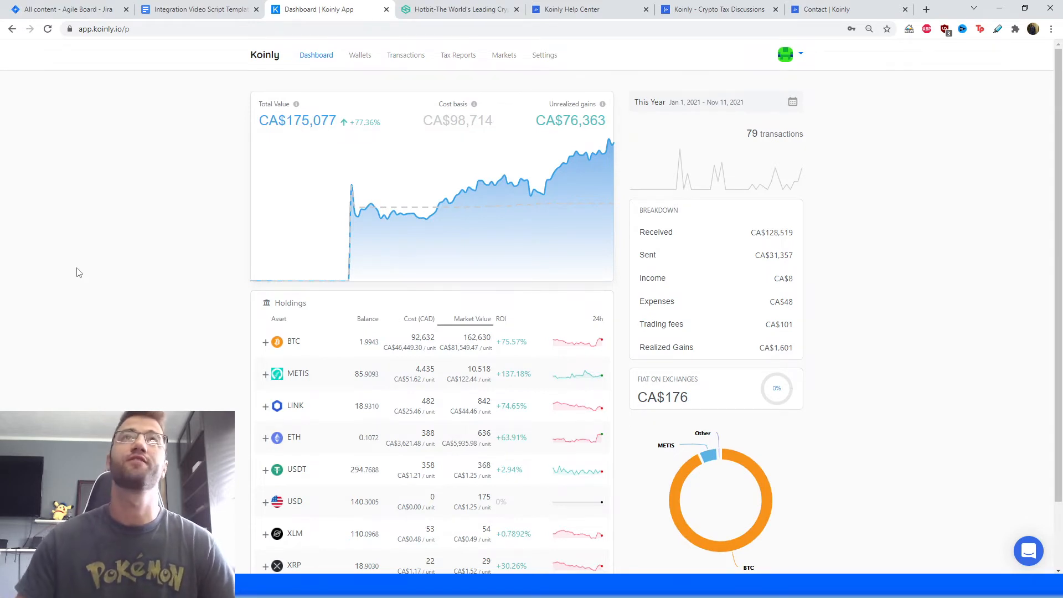
Step: Start a new wallet and pick Hotbit from the search results
left_click(360, 56)
type("hotbit")
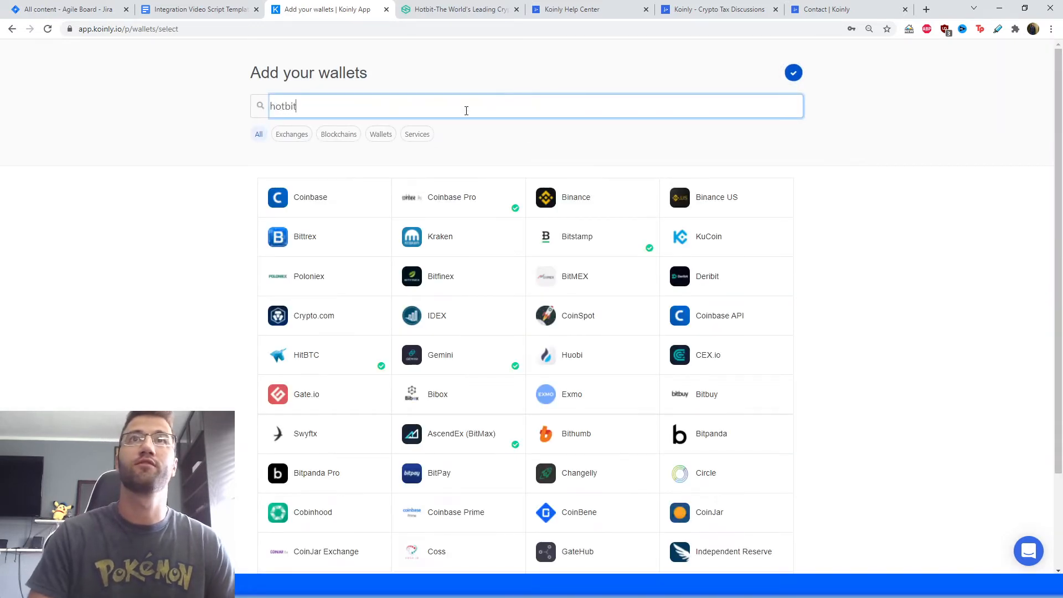
left_click(309, 197)
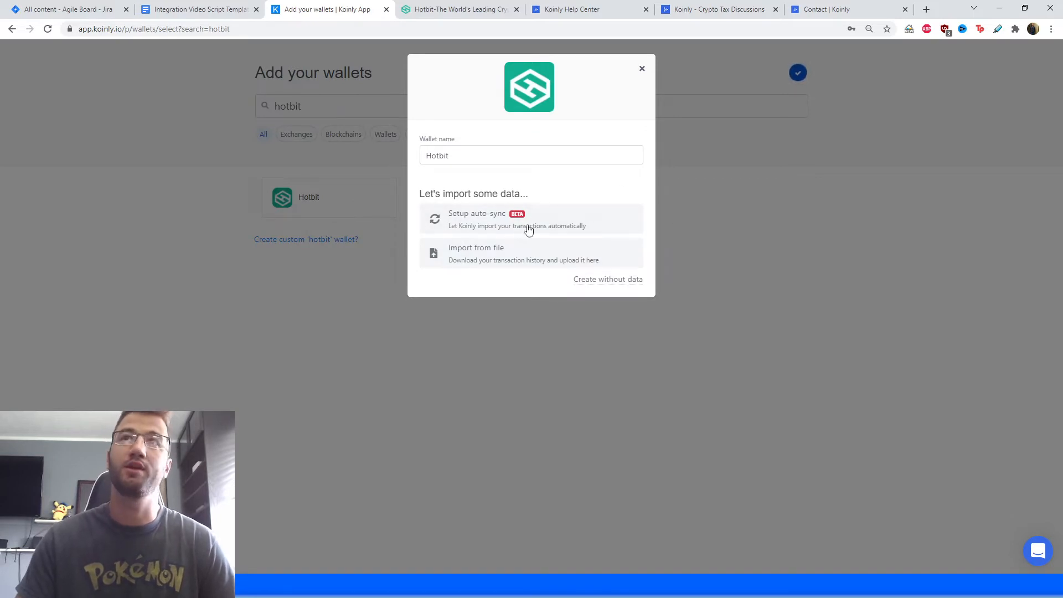
mouse_move(527, 260)
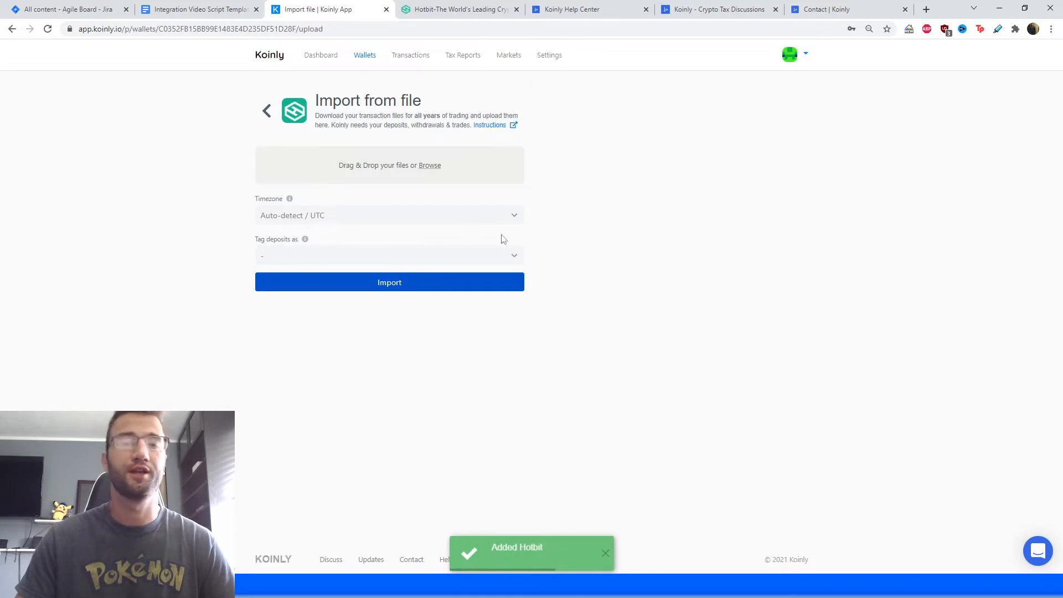
Step: Show Hotbit's order history with the four November 2021 XLM/USDT trades and check its date range
left_click(460, 9)
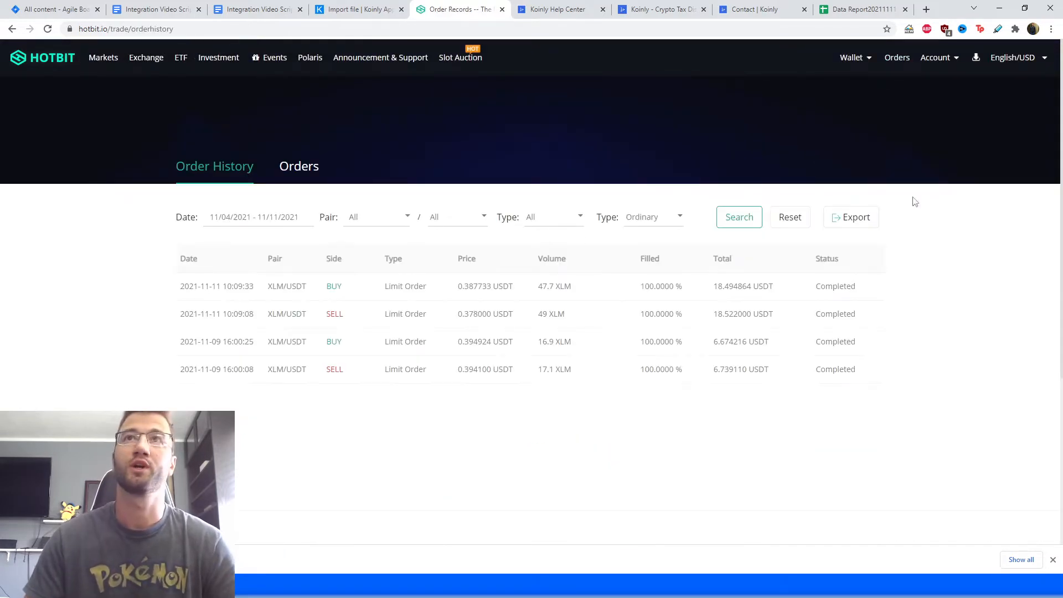
mouse_move(739, 380)
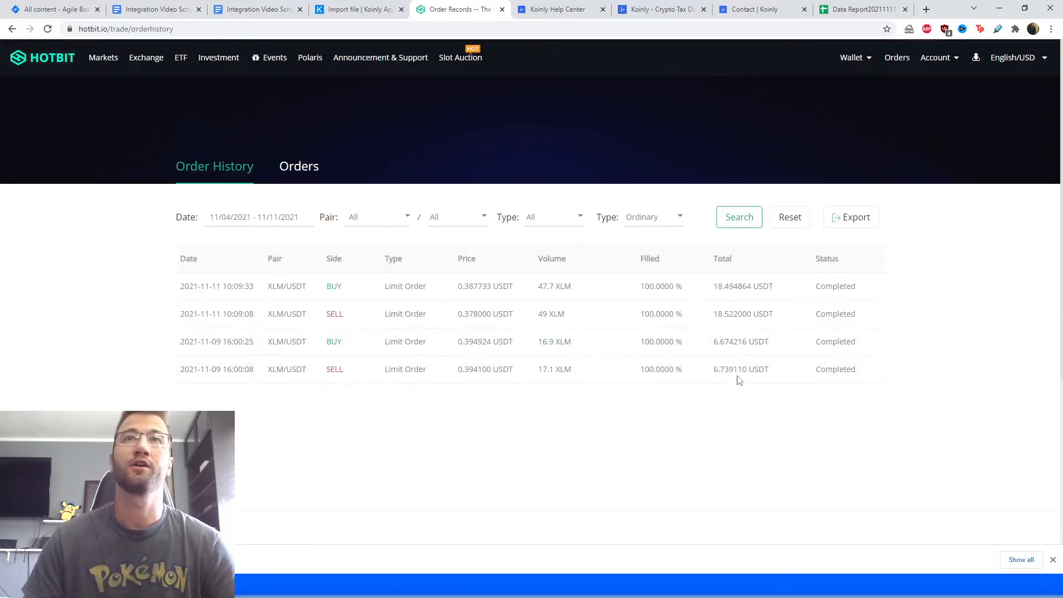
mouse_move(581, 333)
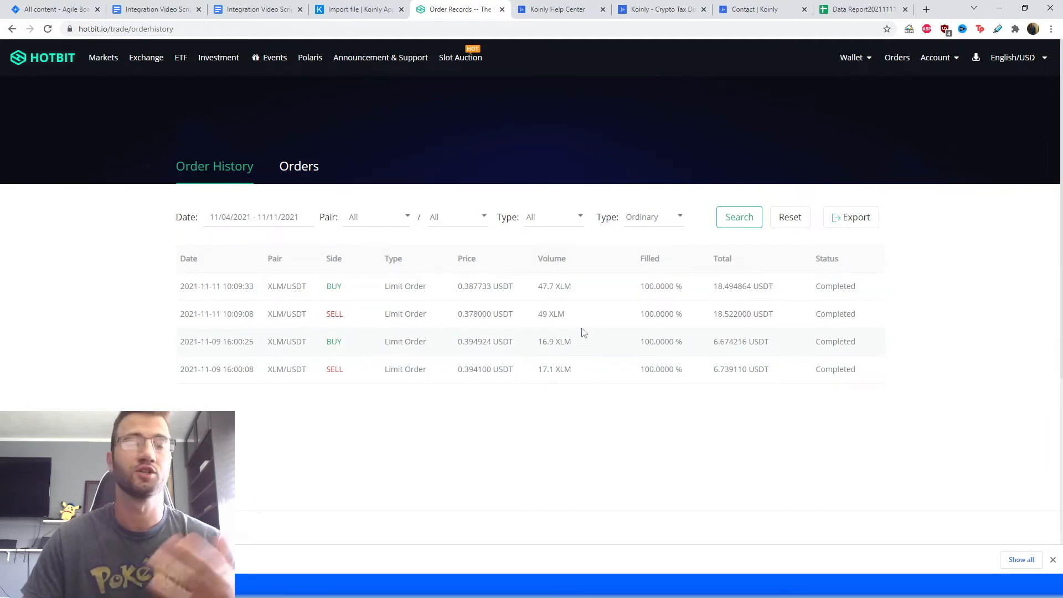
left_click(254, 216)
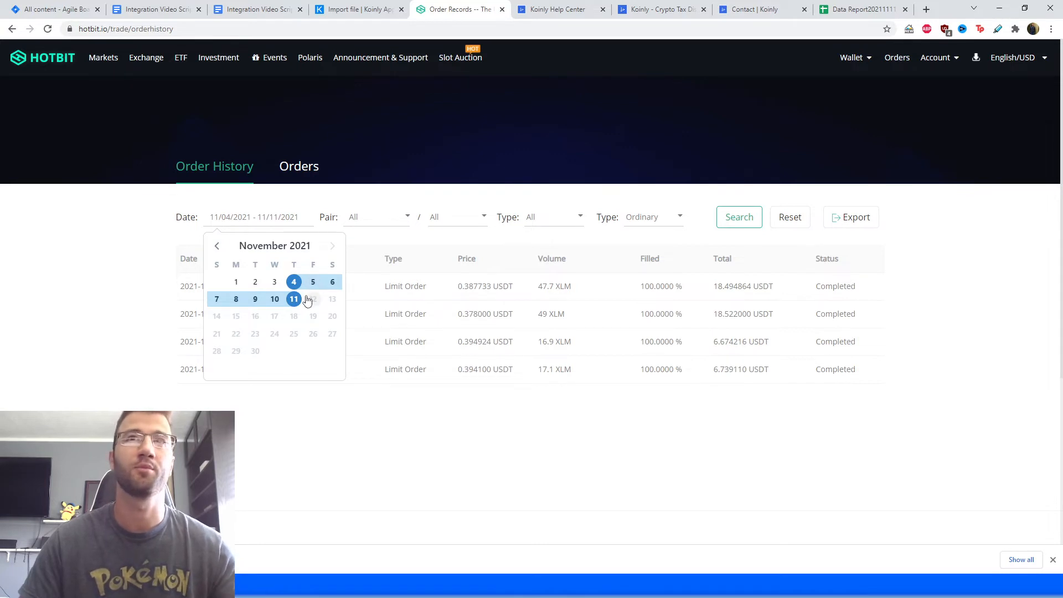
left_click(293, 299)
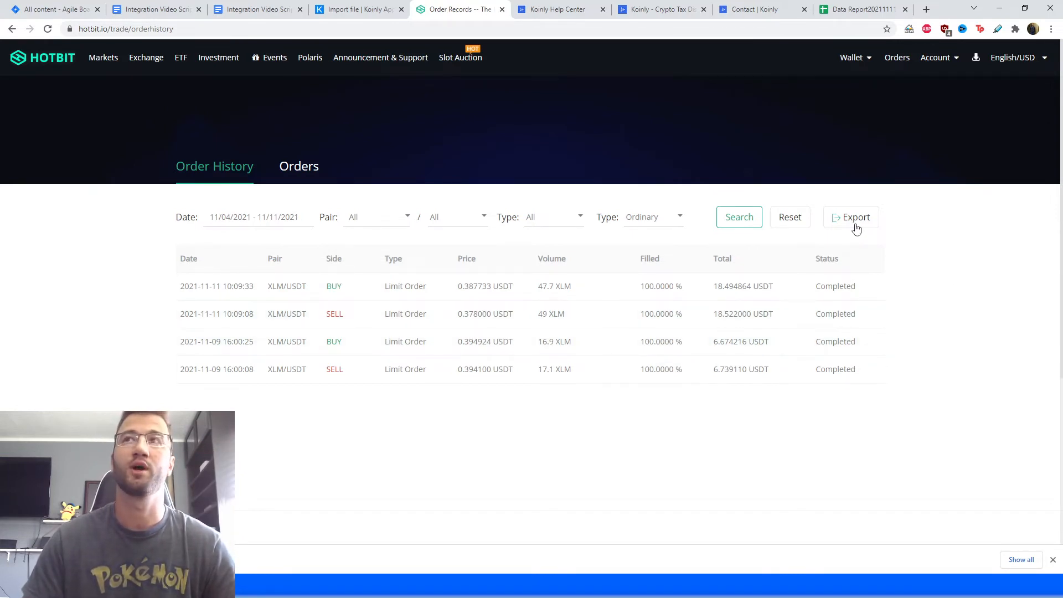
mouse_move(848, 235)
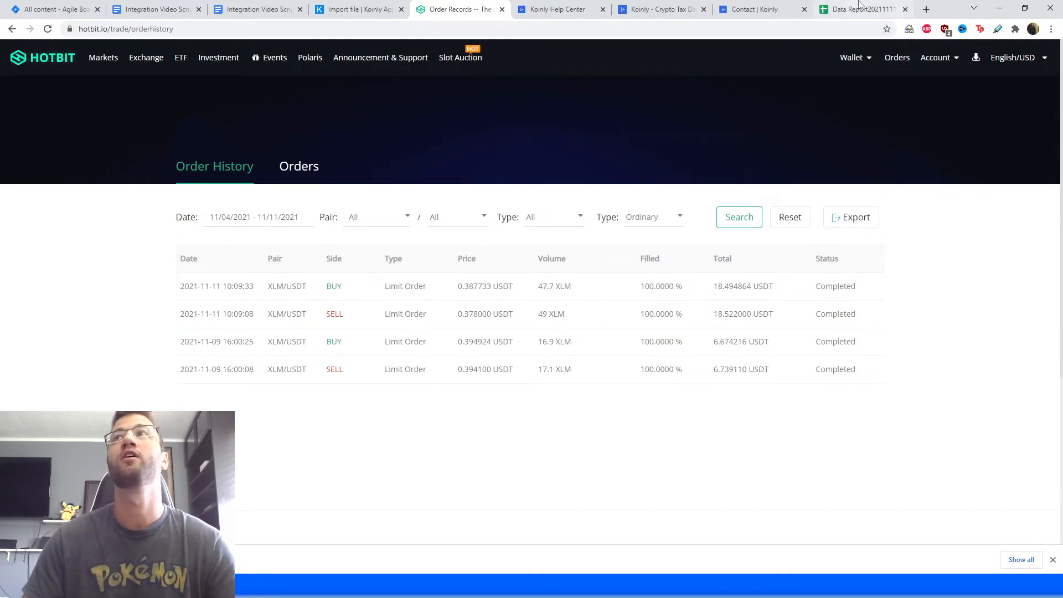
Step: Download the Data Report20211111 sheet from Google Sheets as a CSV and return to Koinly
left_click(862, 9)
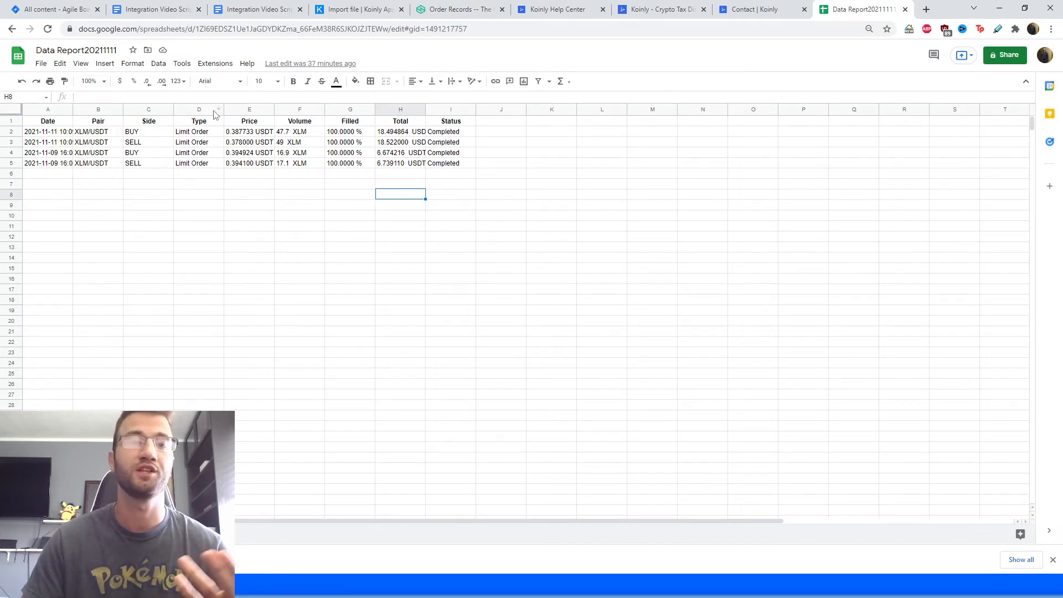
left_click(651, 214)
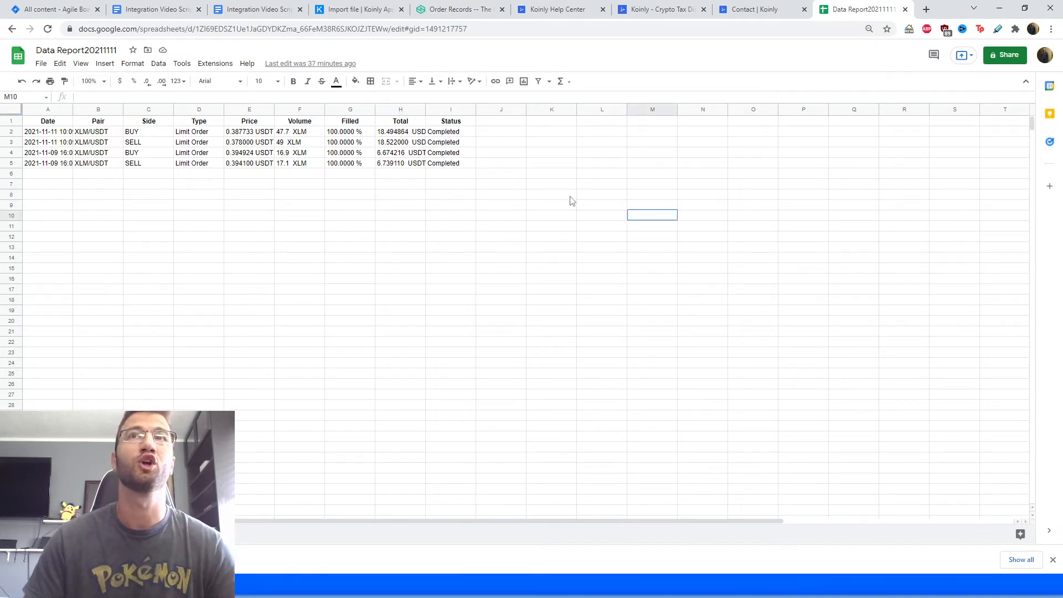
left_click(41, 63)
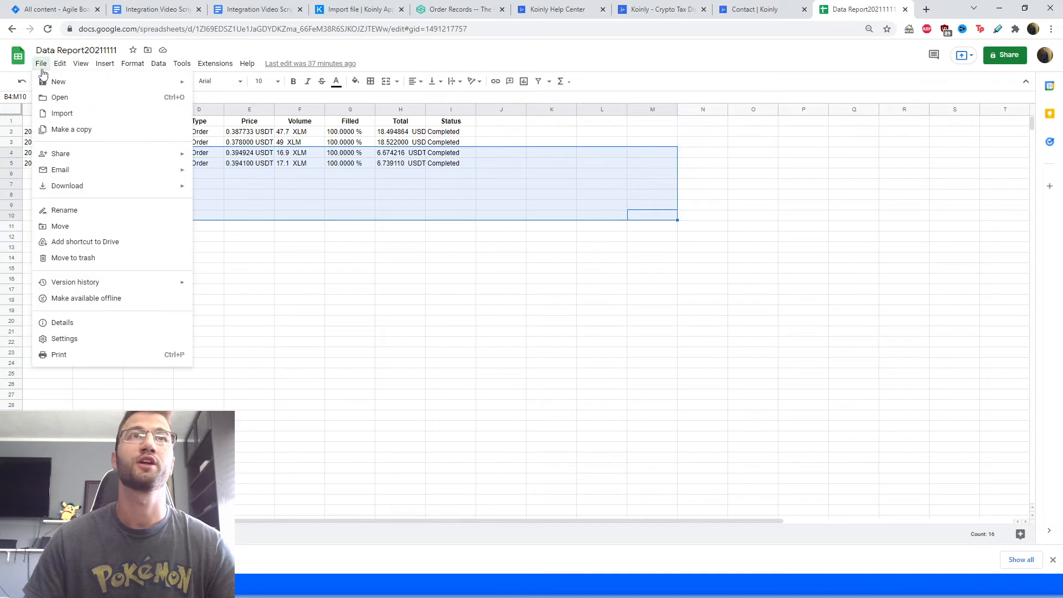
mouse_move(67, 185)
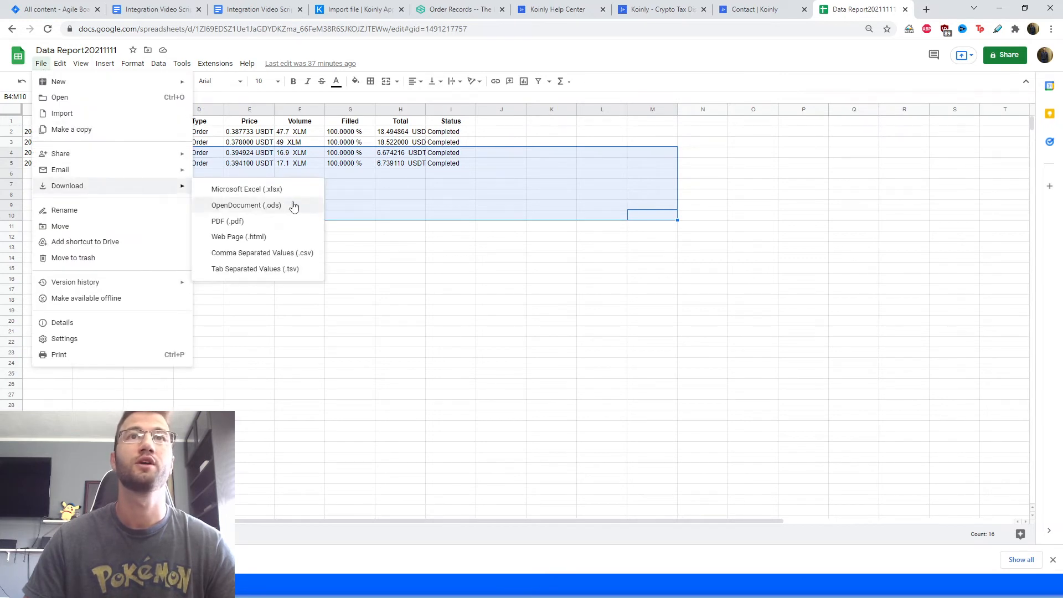
mouse_move(278, 261)
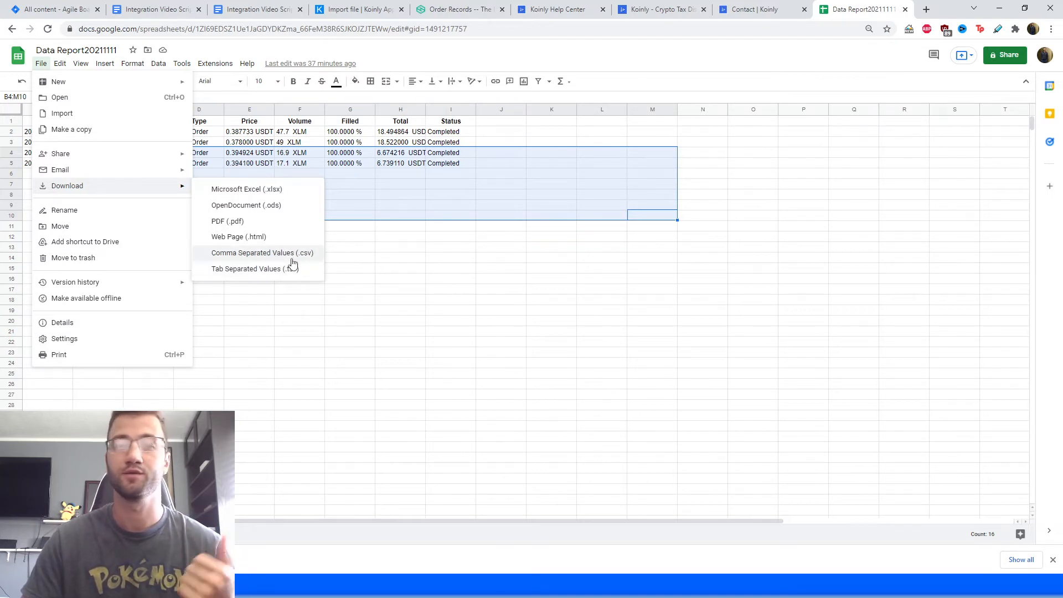
left_click(359, 9)
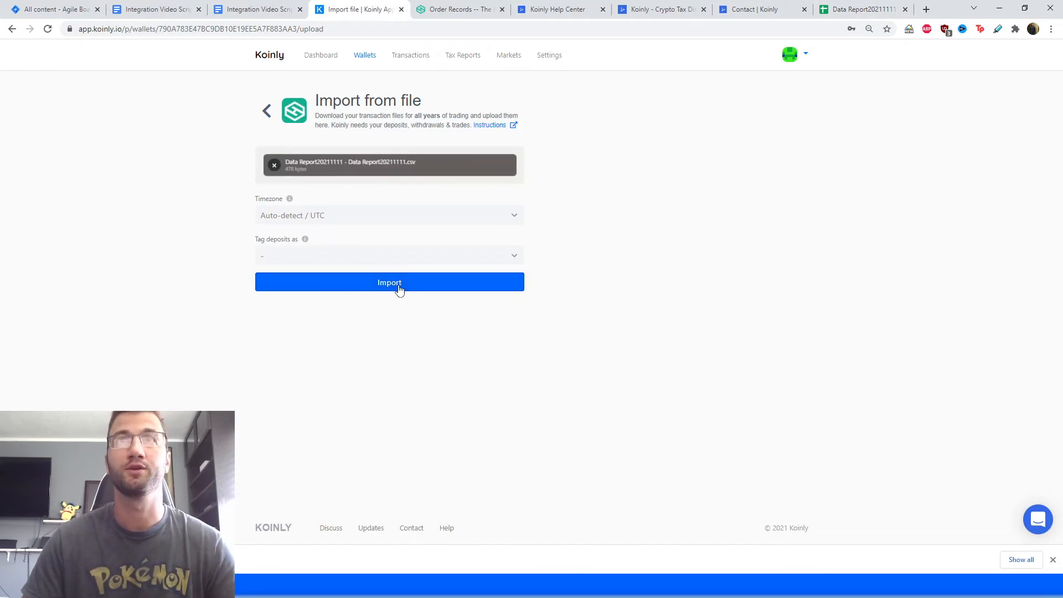
Step: Import the CSV so the wallets list shows Hotbit with 4 transactions, then head to Tax Reports
left_click(389, 282)
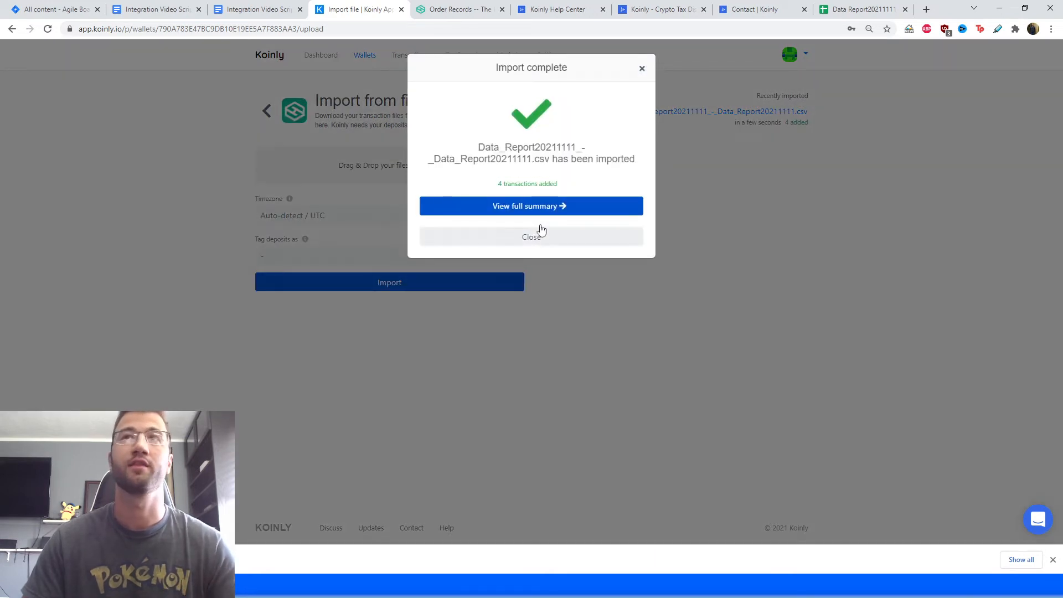
left_click(531, 236)
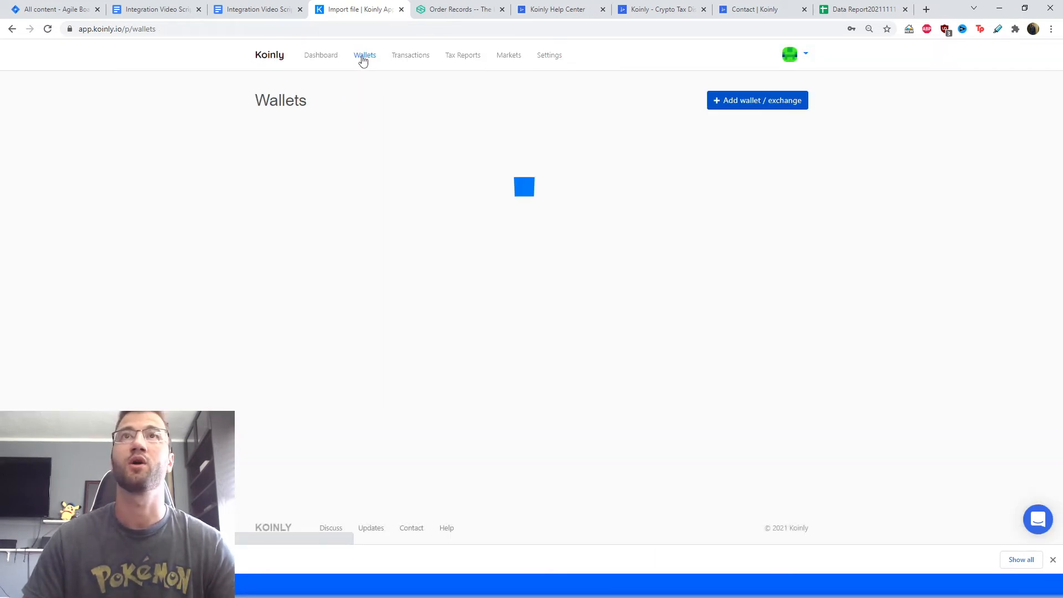
left_click(365, 55)
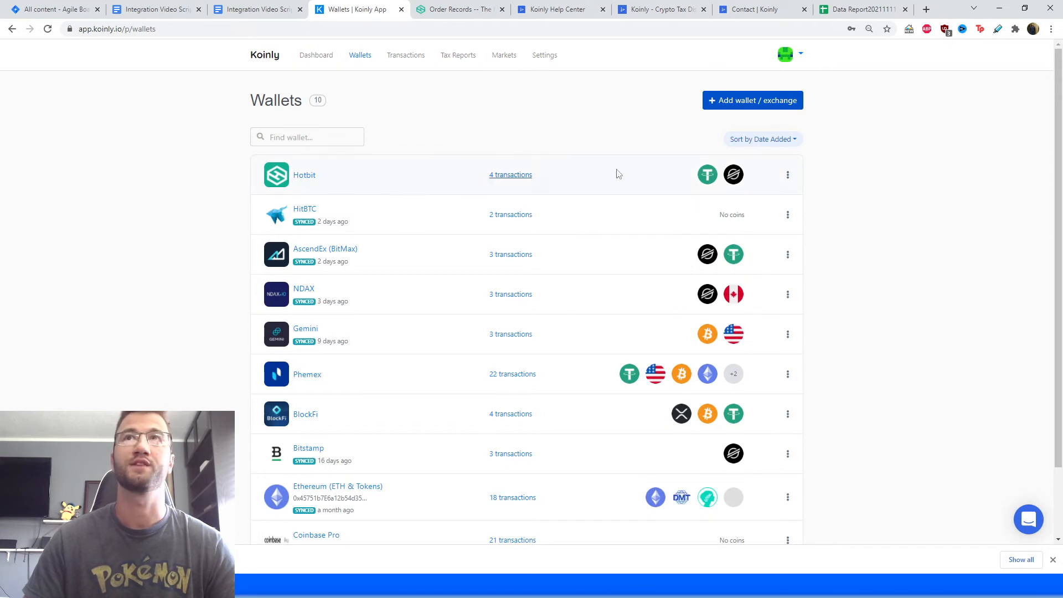
mouse_move(727, 200)
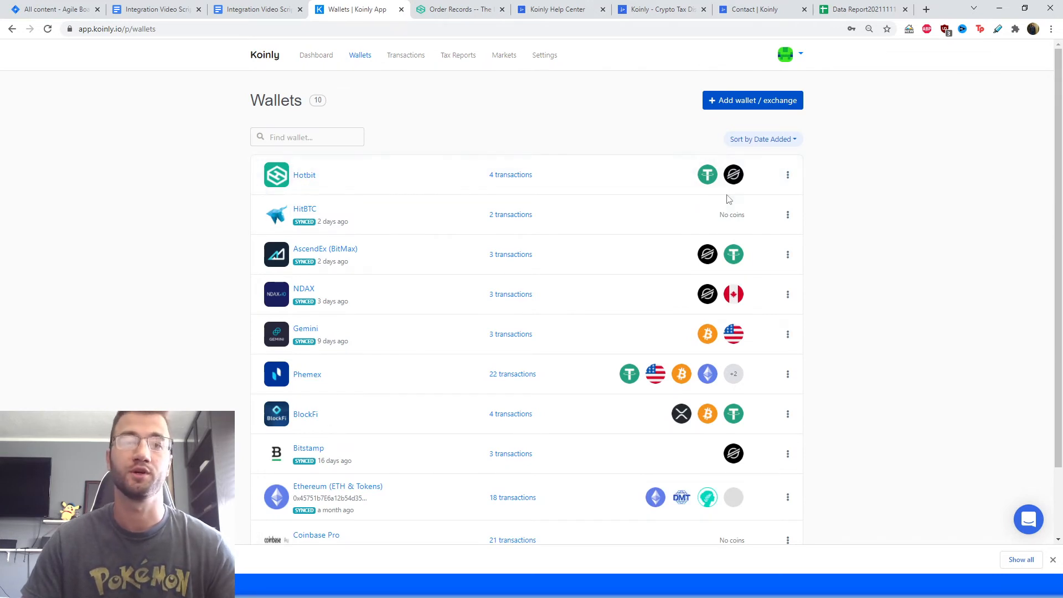
left_click(457, 55)
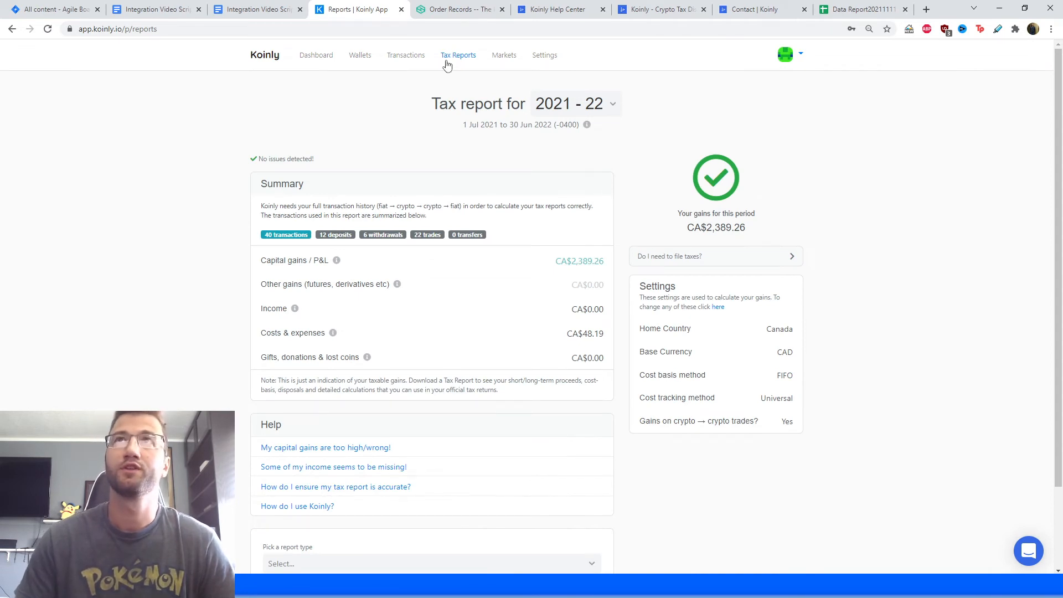
Step: Scroll to the 2021–22 summary showing CA$2,389.26 in capital gains
scroll("down", 3)
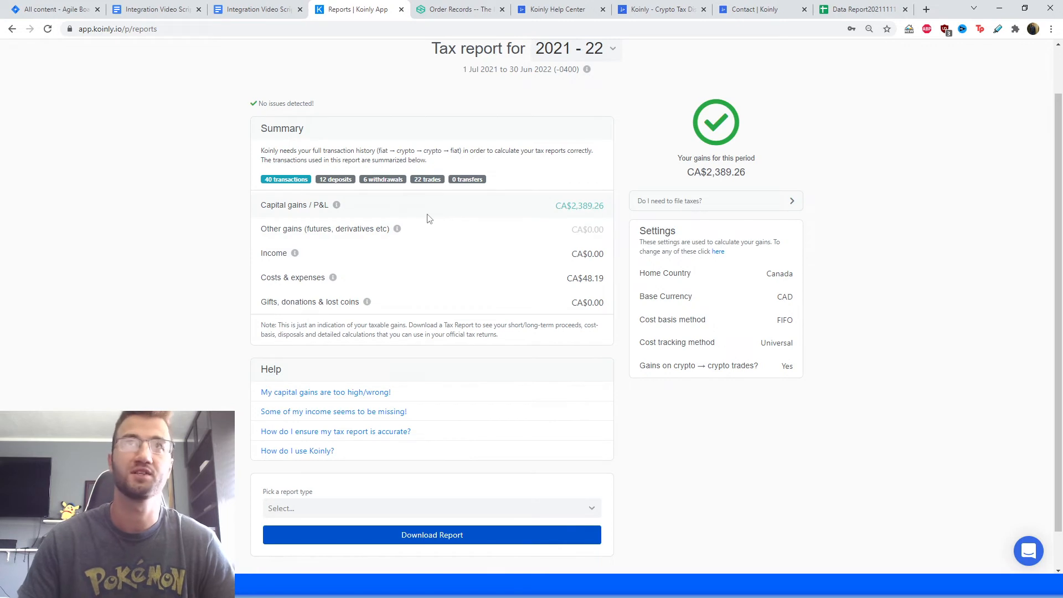
mouse_move(400, 213)
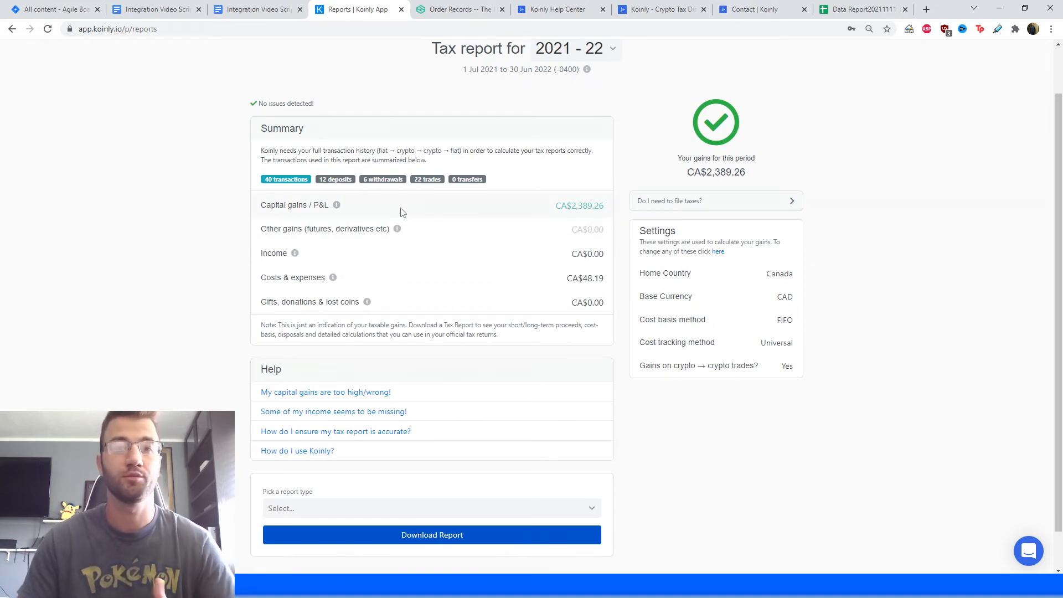
mouse_move(403, 226)
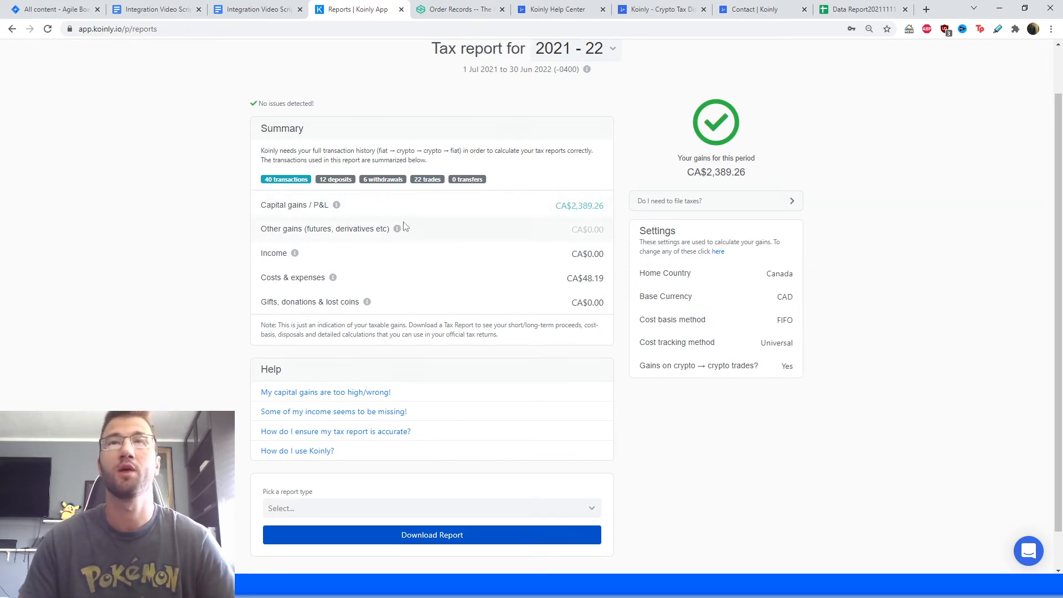
mouse_move(513, 287)
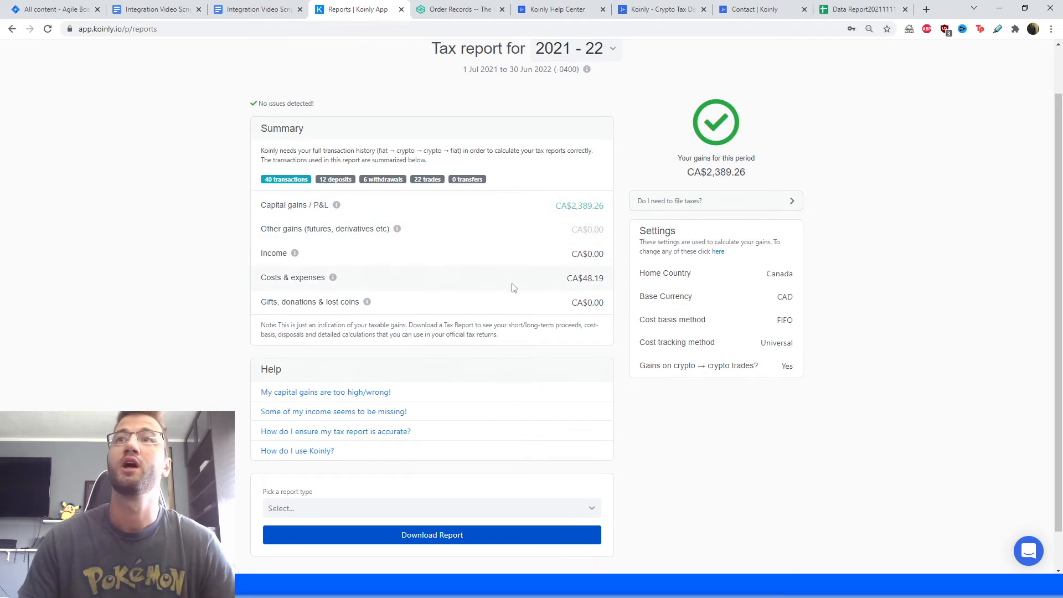
mouse_move(435, 272)
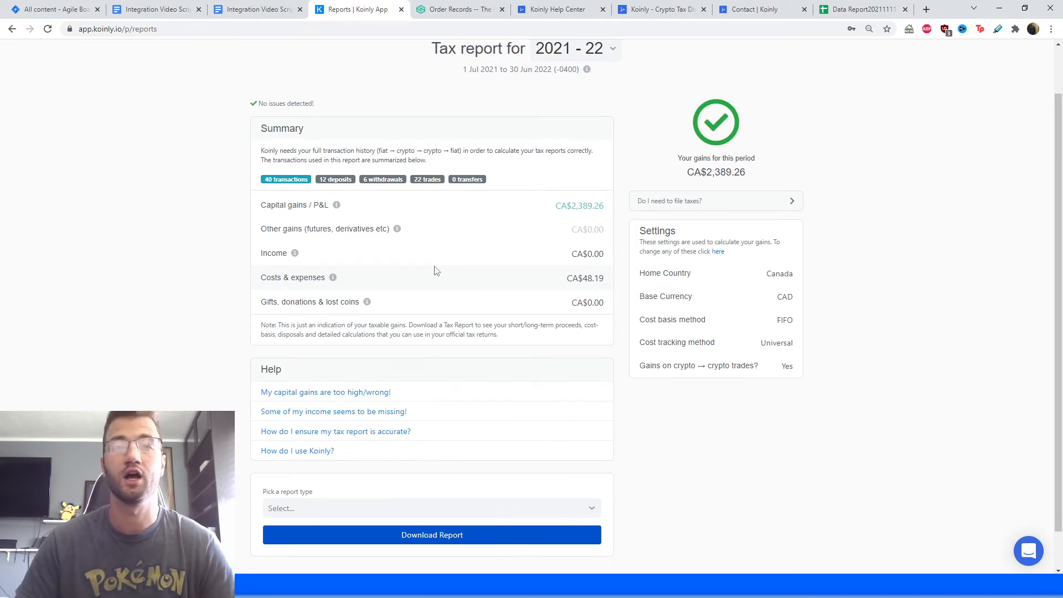
mouse_move(443, 274)
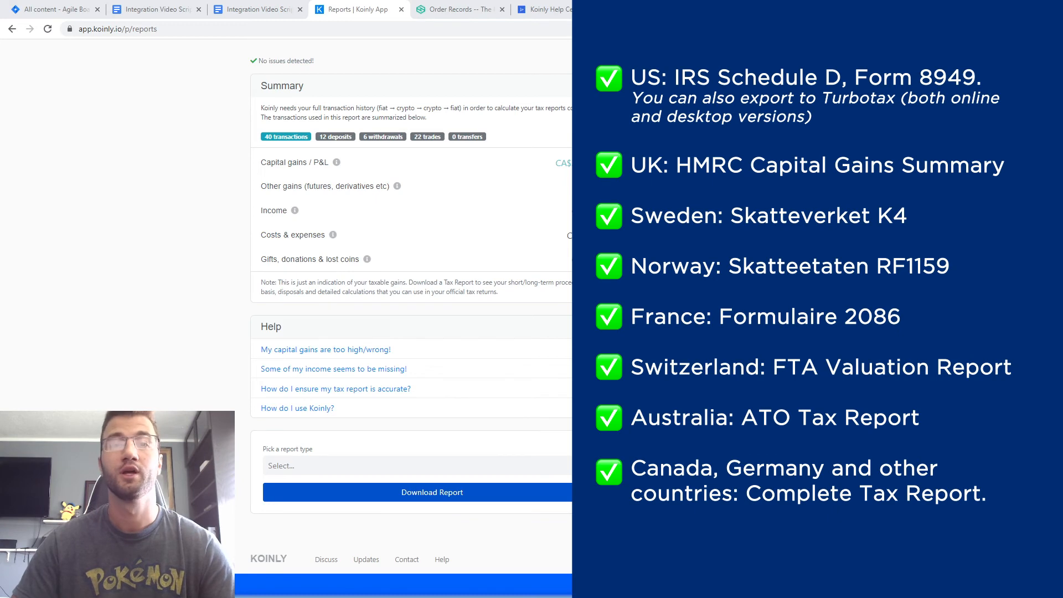
Step: Look over the Koinly Help Center collections, then show the Contact Koinly page
left_click(543, 9)
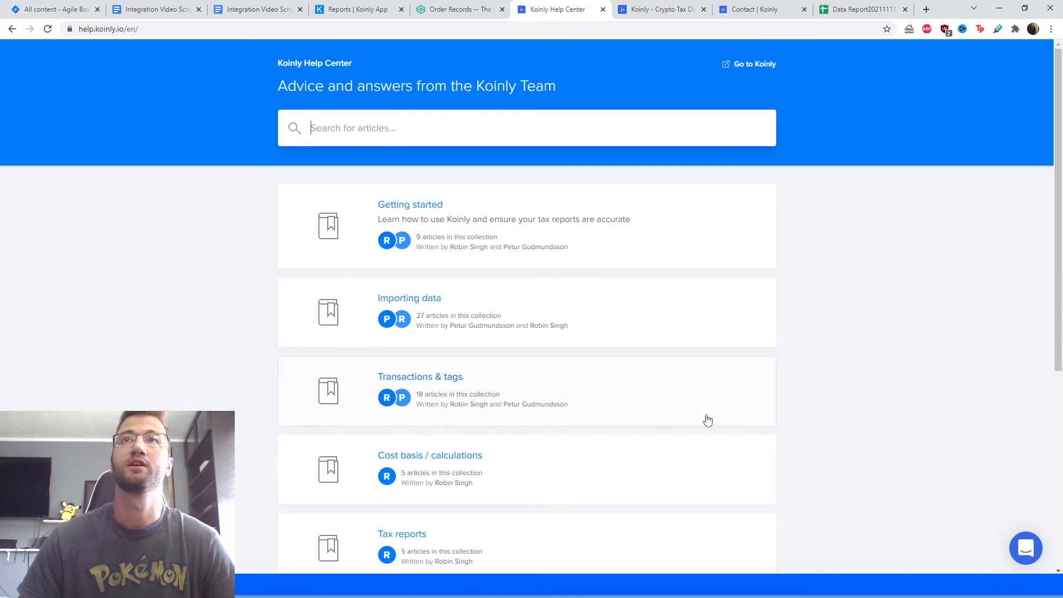
left_click(658, 9)
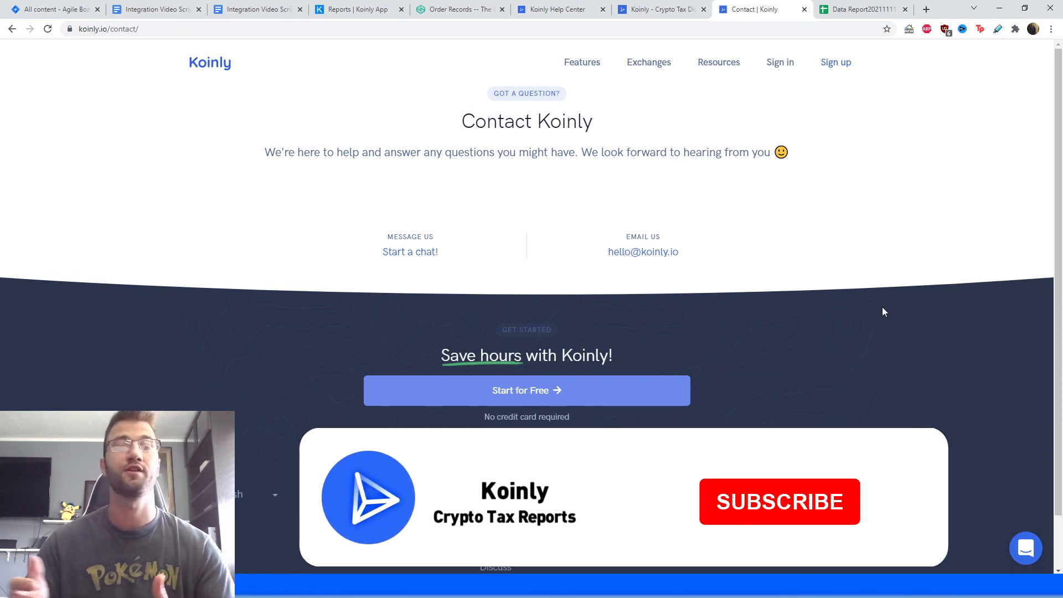
left_click(779, 500)
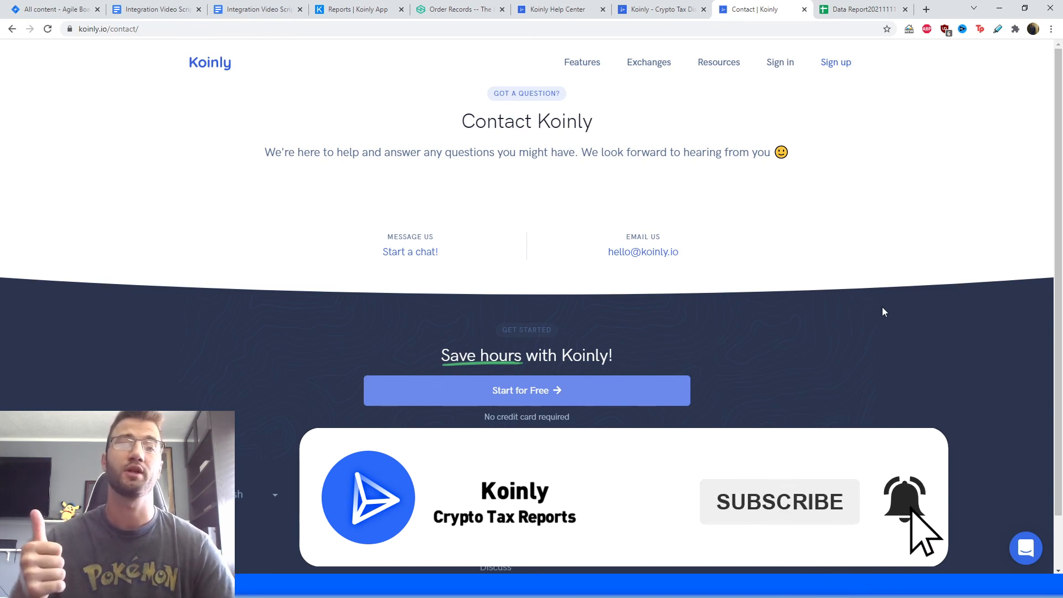